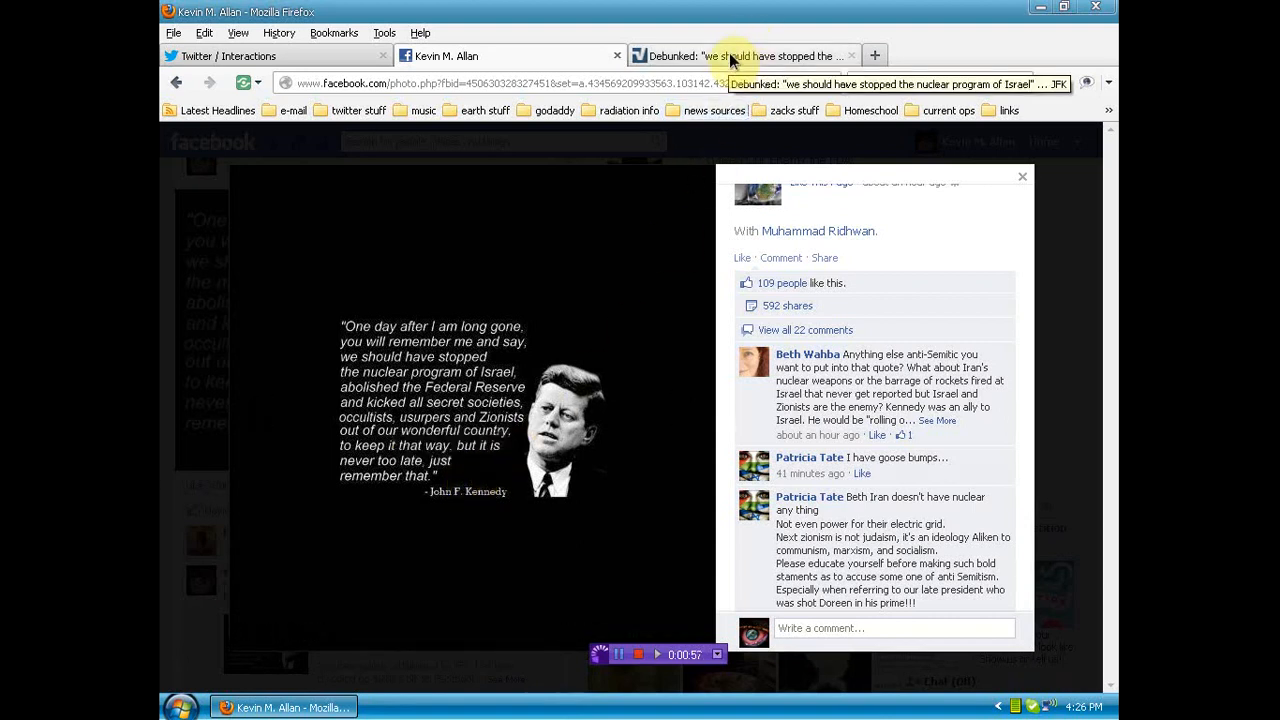
# Switch to the Metabunk 'Debunked' thread and scroll to the image marked FAKE QUOTE
pyautogui.click(744, 56)
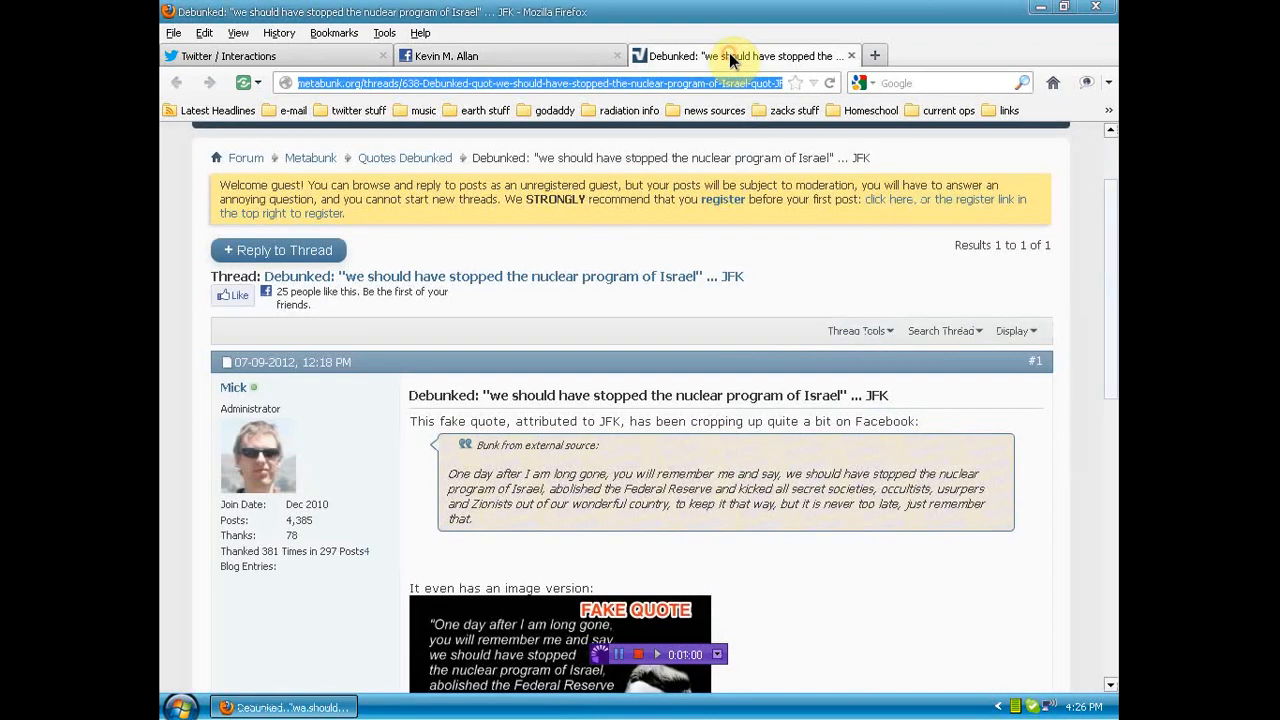
pyautogui.scroll(-3)
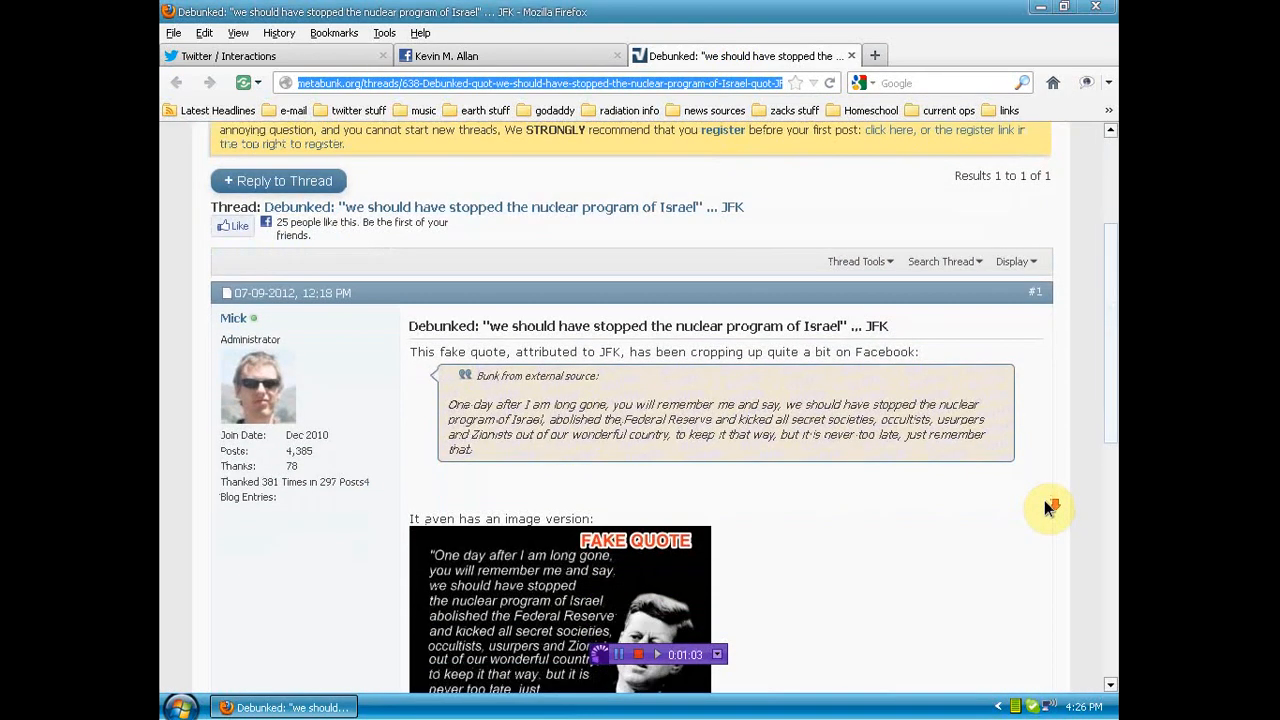
pyautogui.scroll(-3)
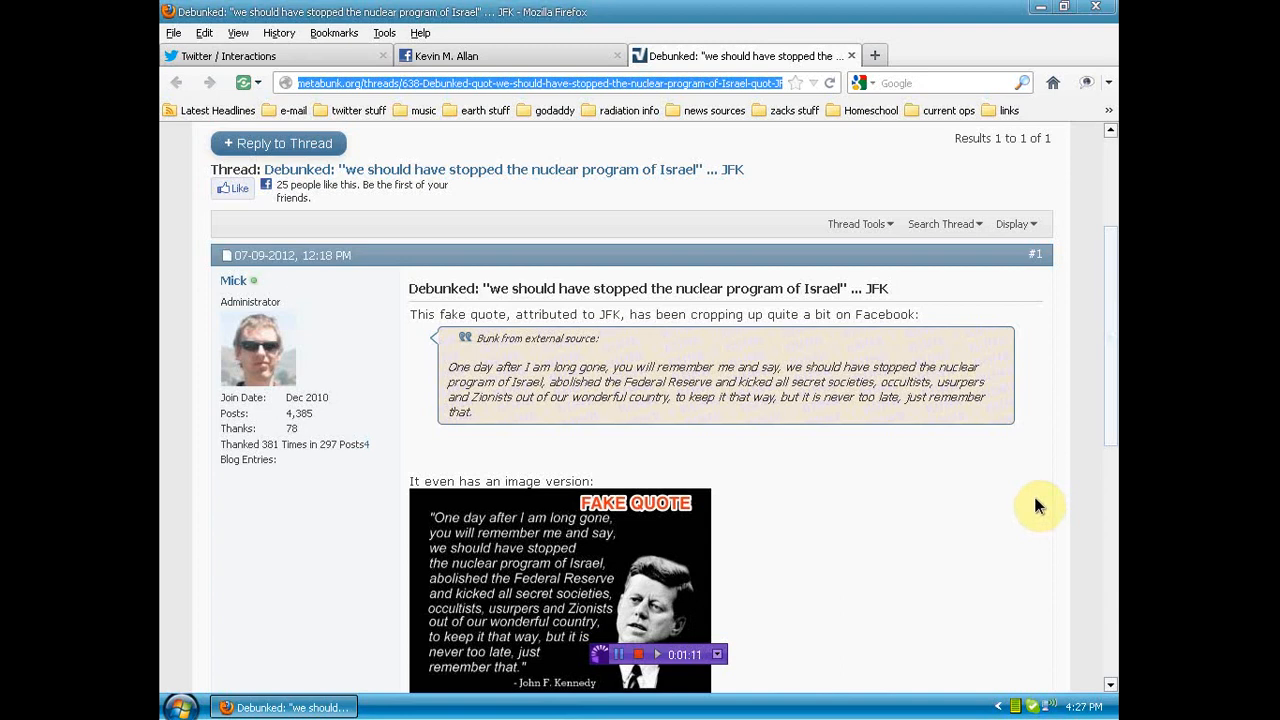
pyautogui.scroll(-3)
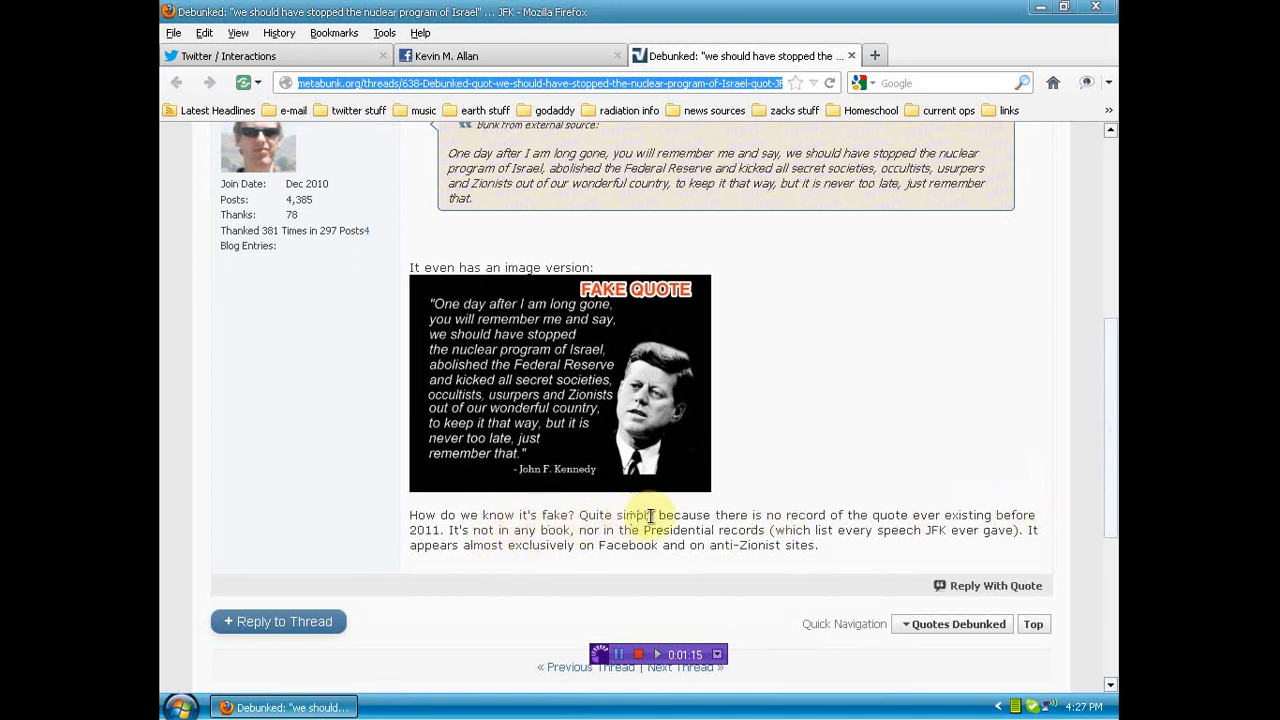
pyautogui.moveTo(1020, 512)
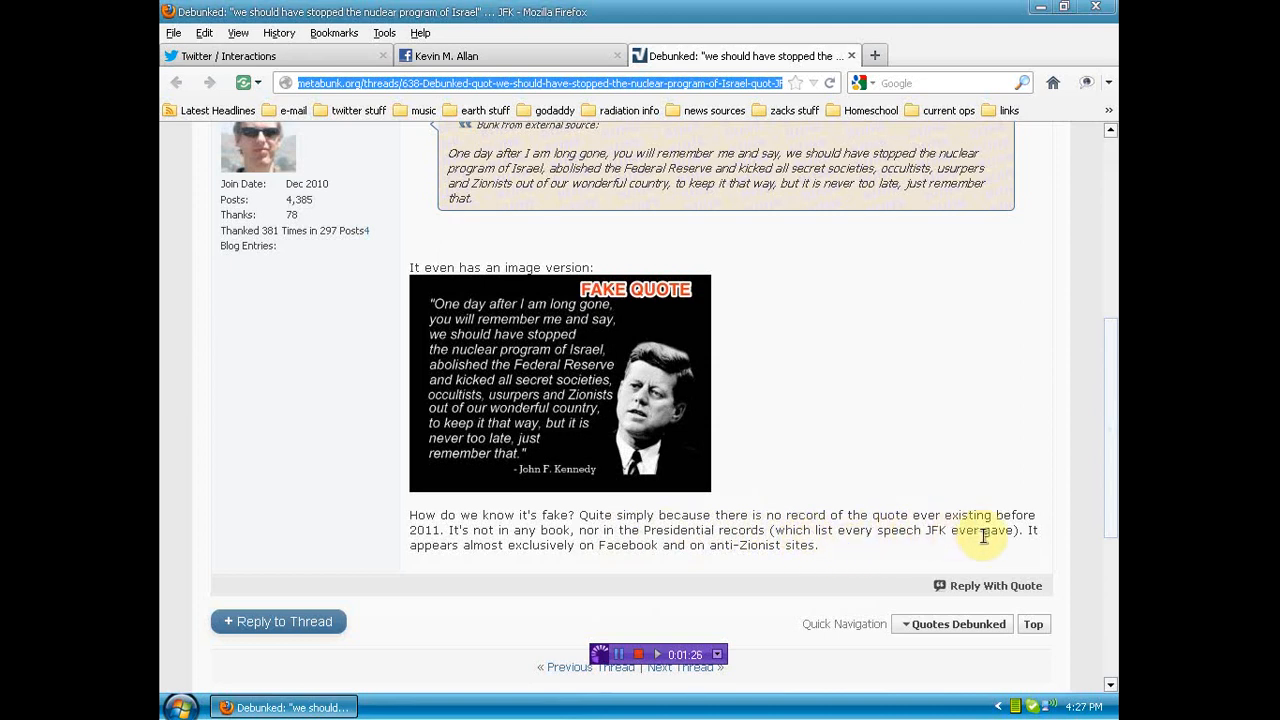
pyautogui.moveTo(492, 550)
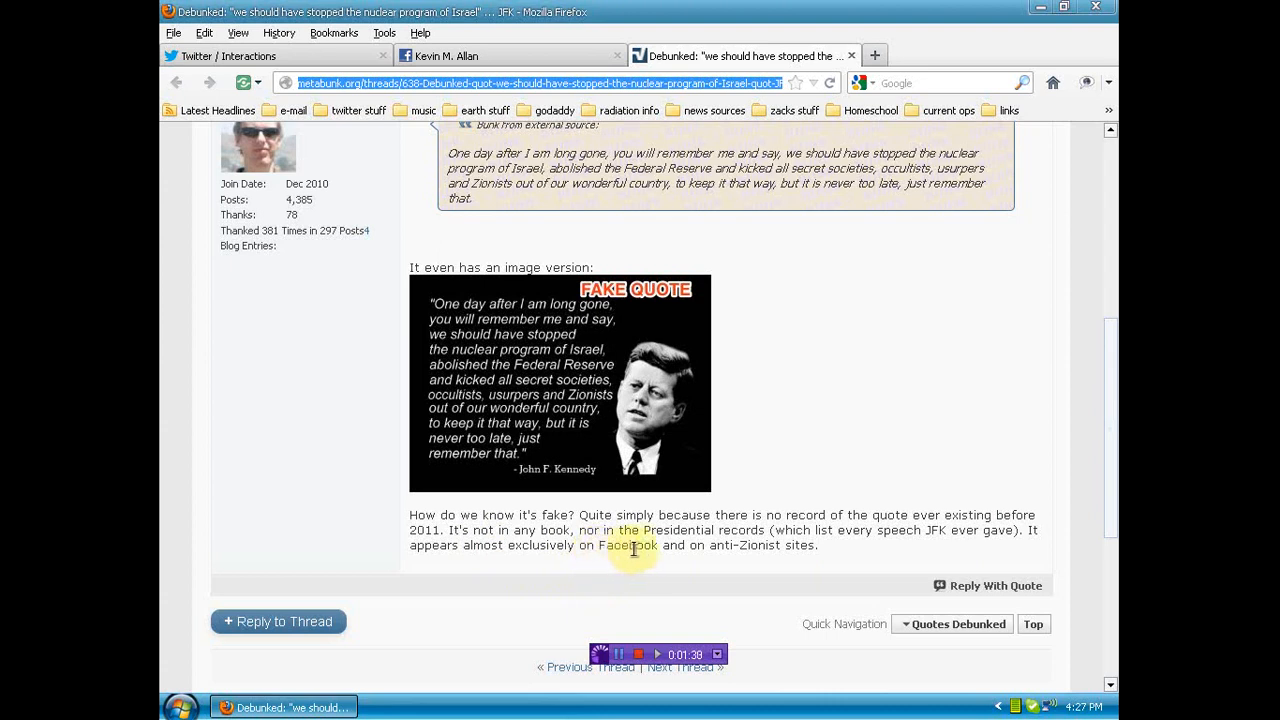
pyautogui.moveTo(796, 550)
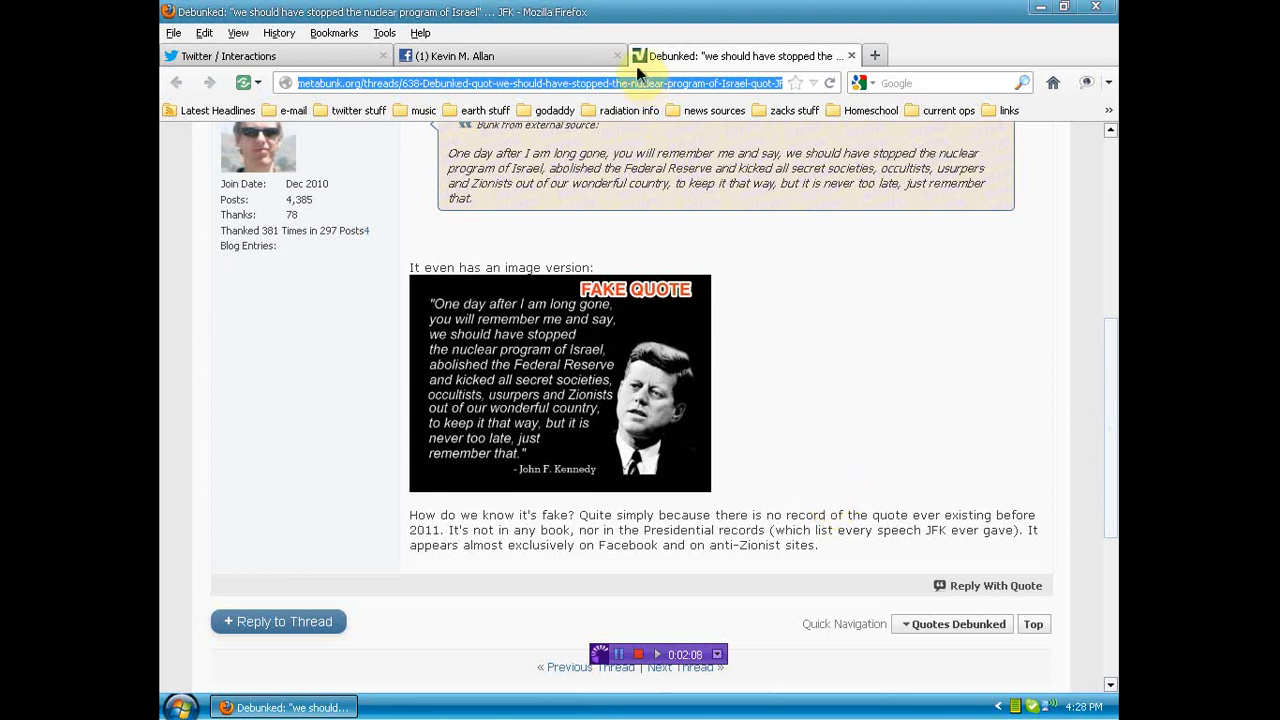
# Return to the Facebook JFK quote photo and scroll its comments to the Metabunk link
pyautogui.click(510, 56)
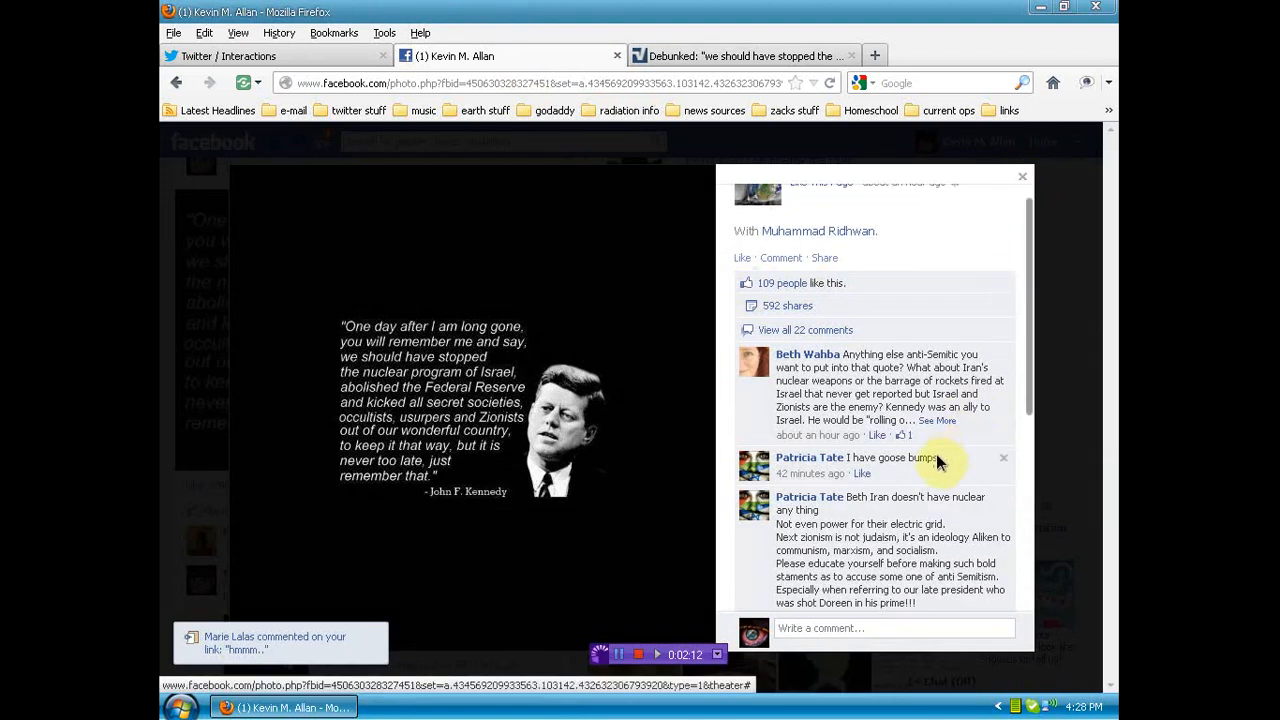
pyautogui.scroll(-3)
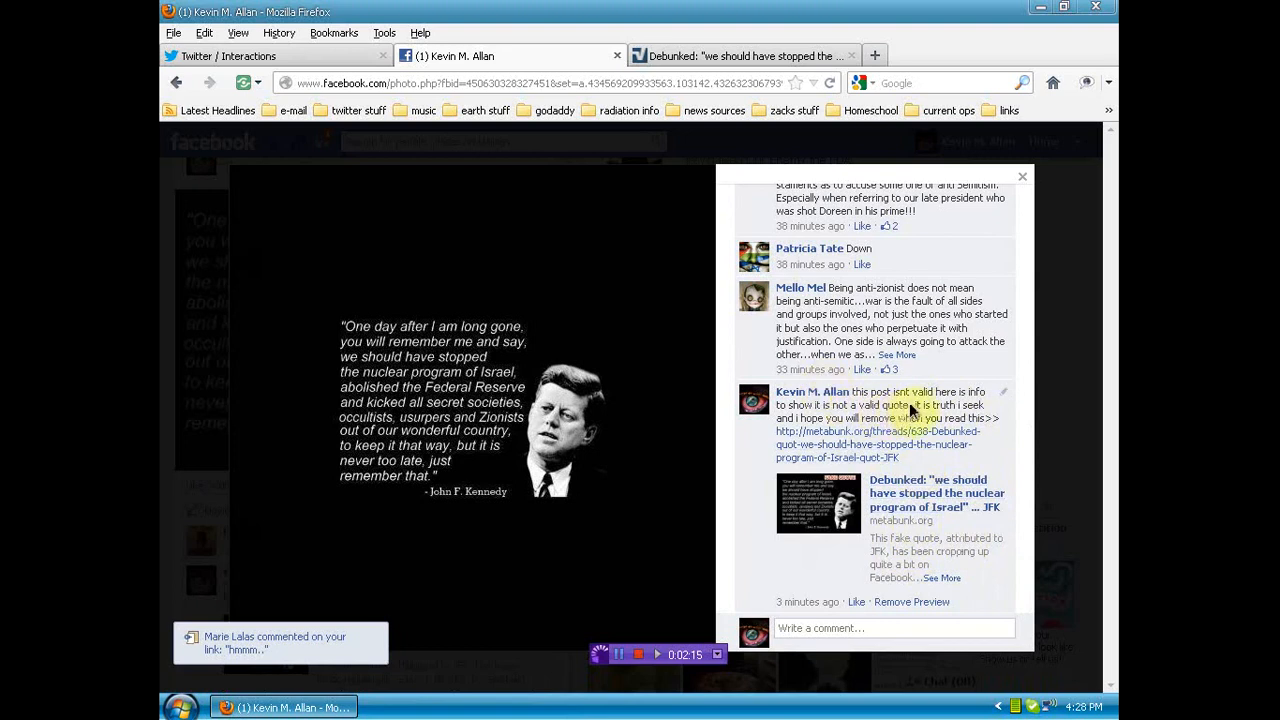
pyautogui.moveTo(1022, 178)
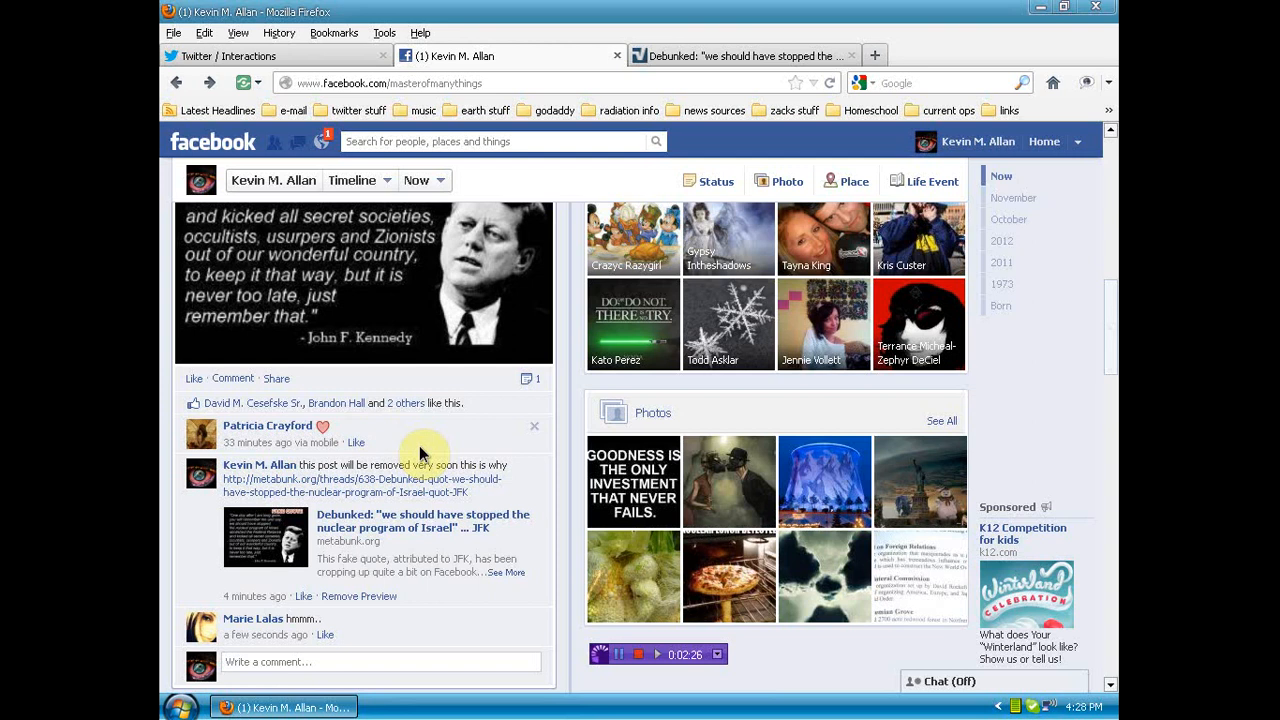
pyautogui.moveTo(462, 432)
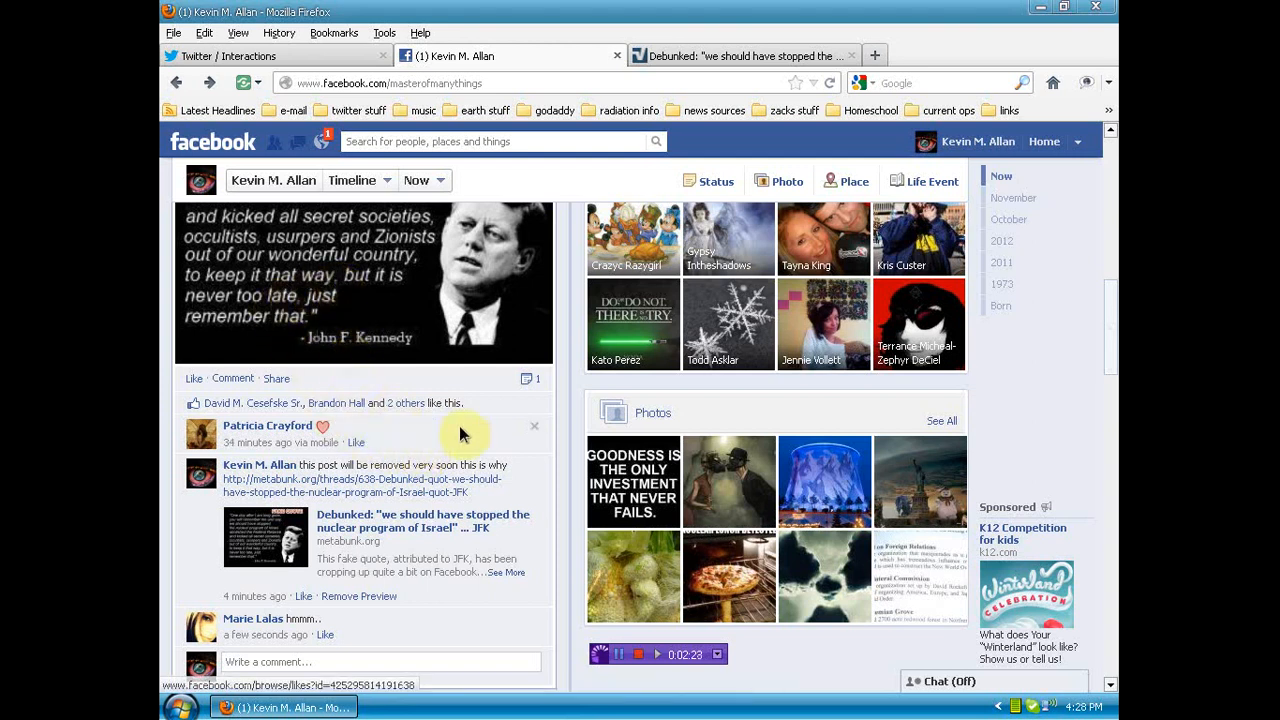
pyautogui.moveTo(490, 436)
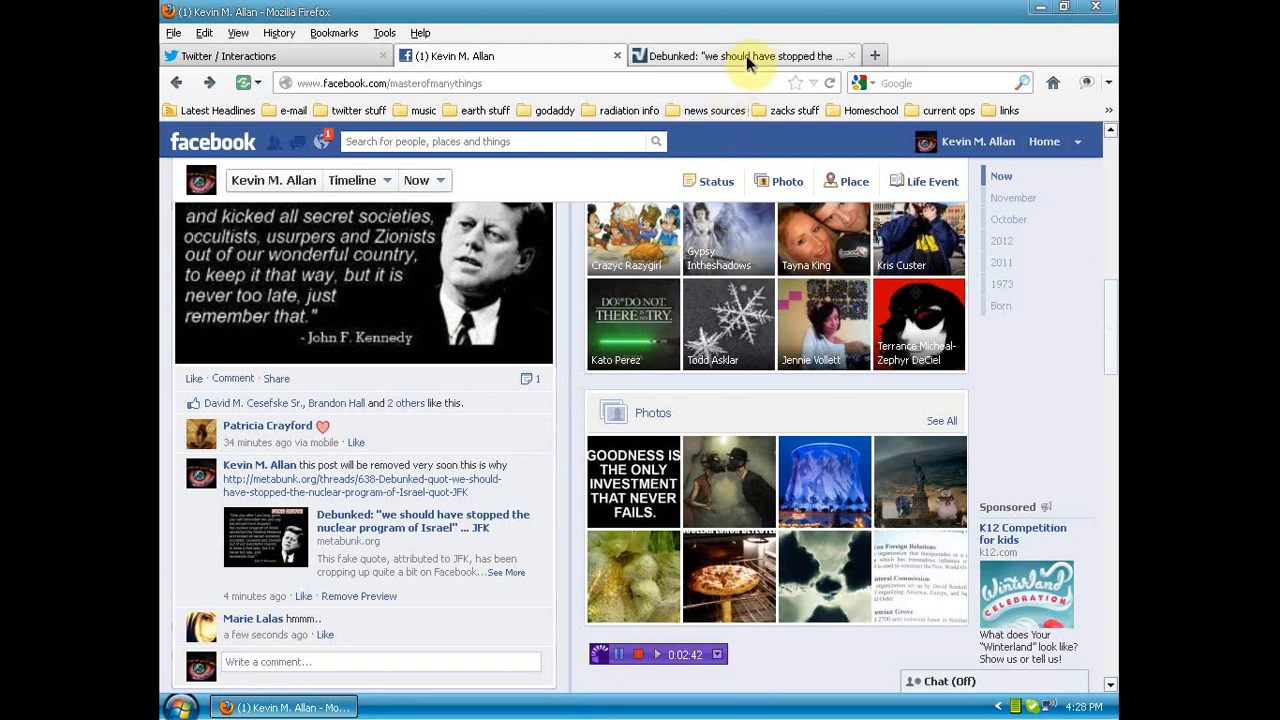
# Go back from the Facebook timeline post to the Metabunk debunking thread
pyautogui.click(744, 56)
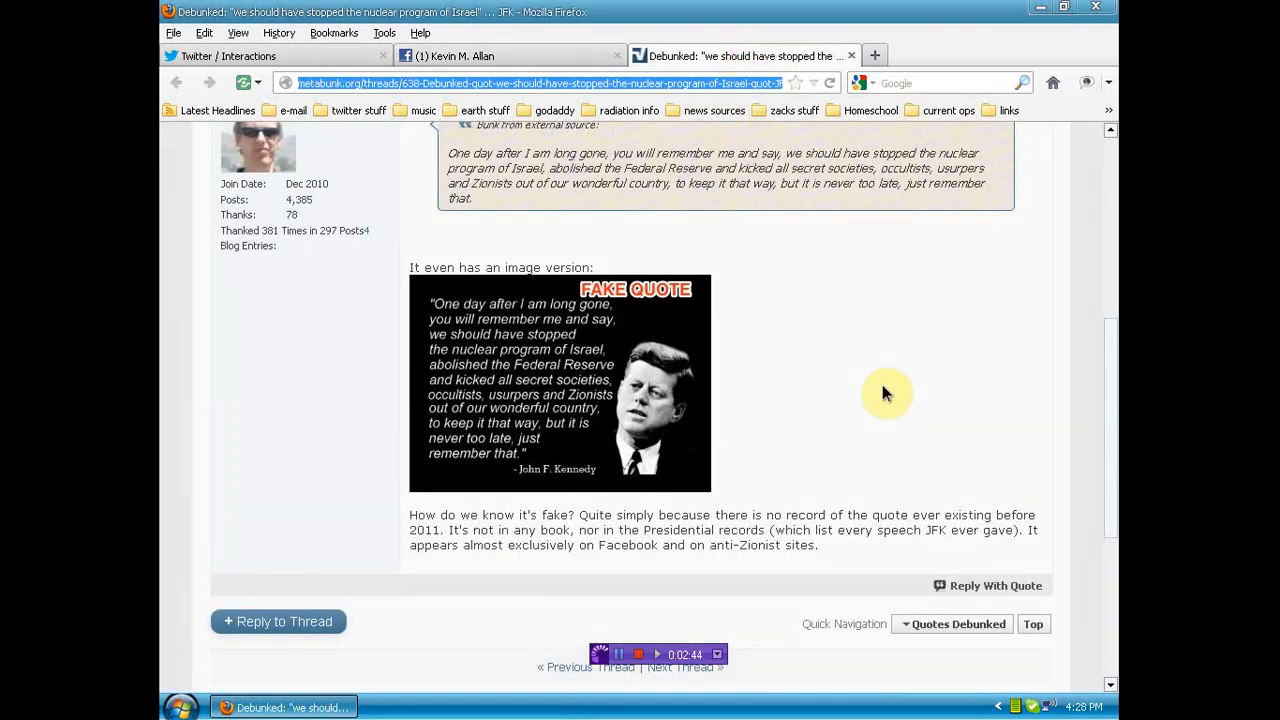